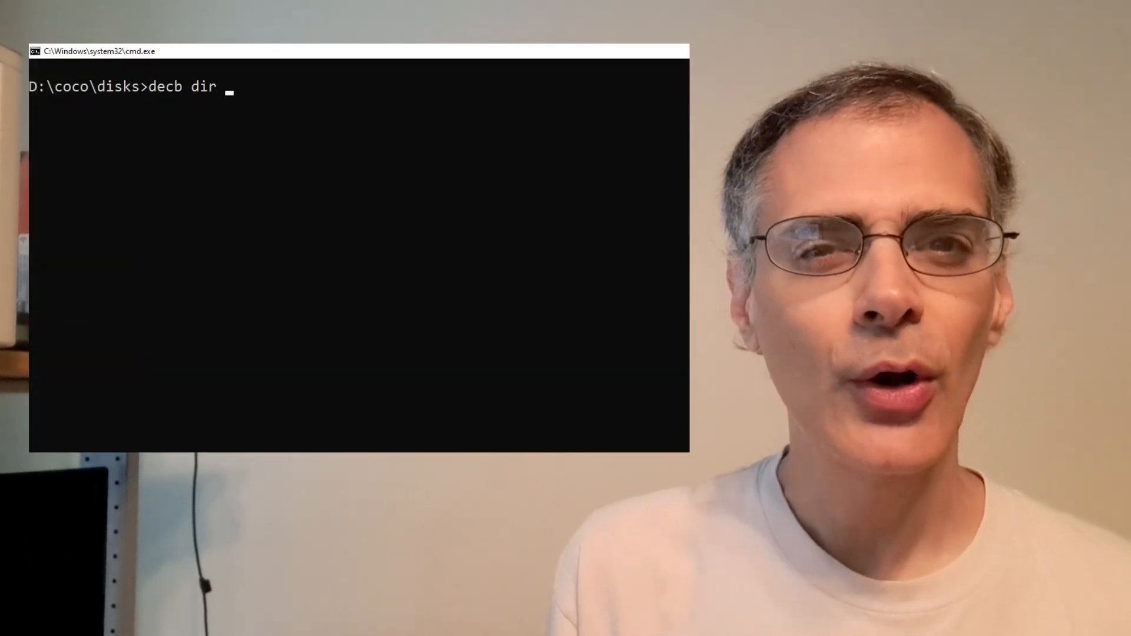
# Enter Working.dsk as the disk image in the decb dir command
pyautogui.write('Working.dsk')
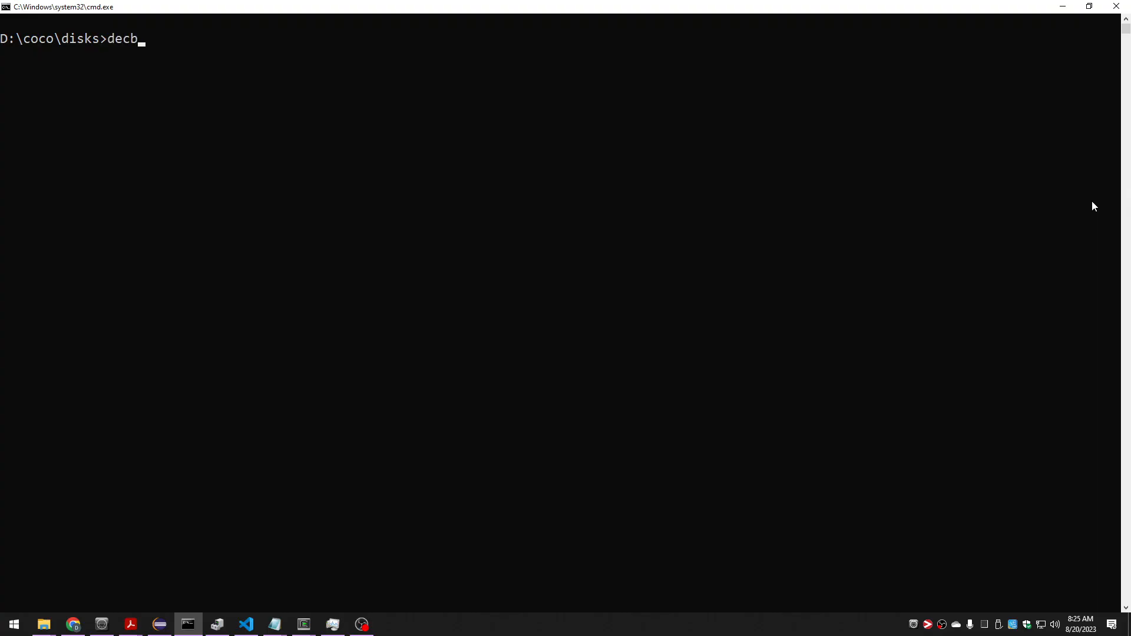
# List Working.dsk's files, then type 'decb dsave Working.dsk, moon\Working -l -e'
pyautogui.write('dir')
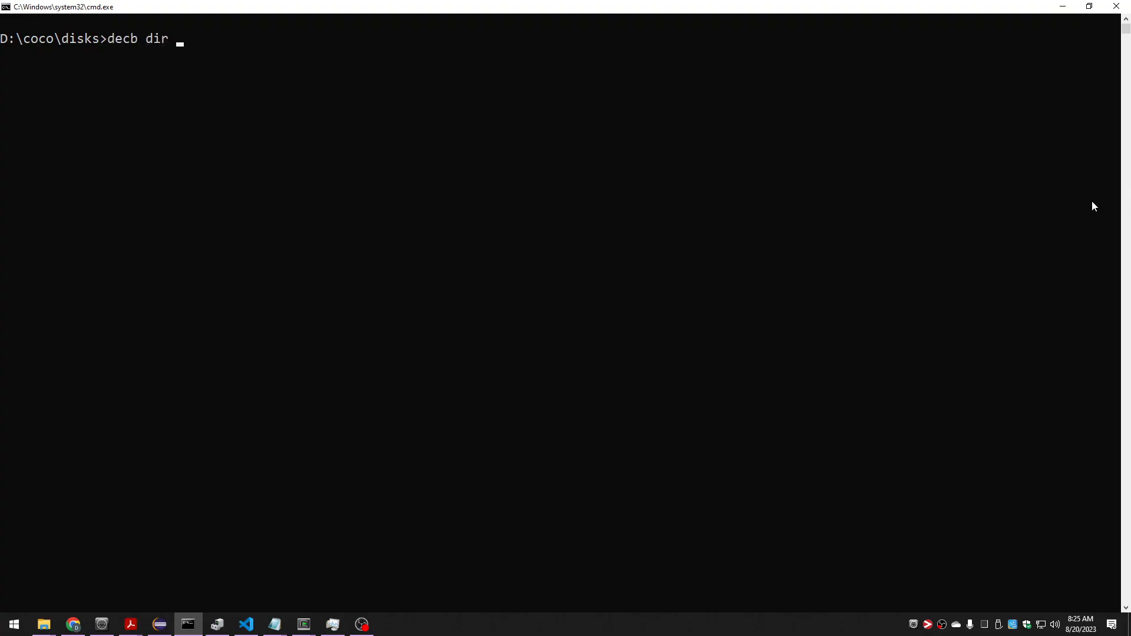
pyautogui.write('Working.dsk')
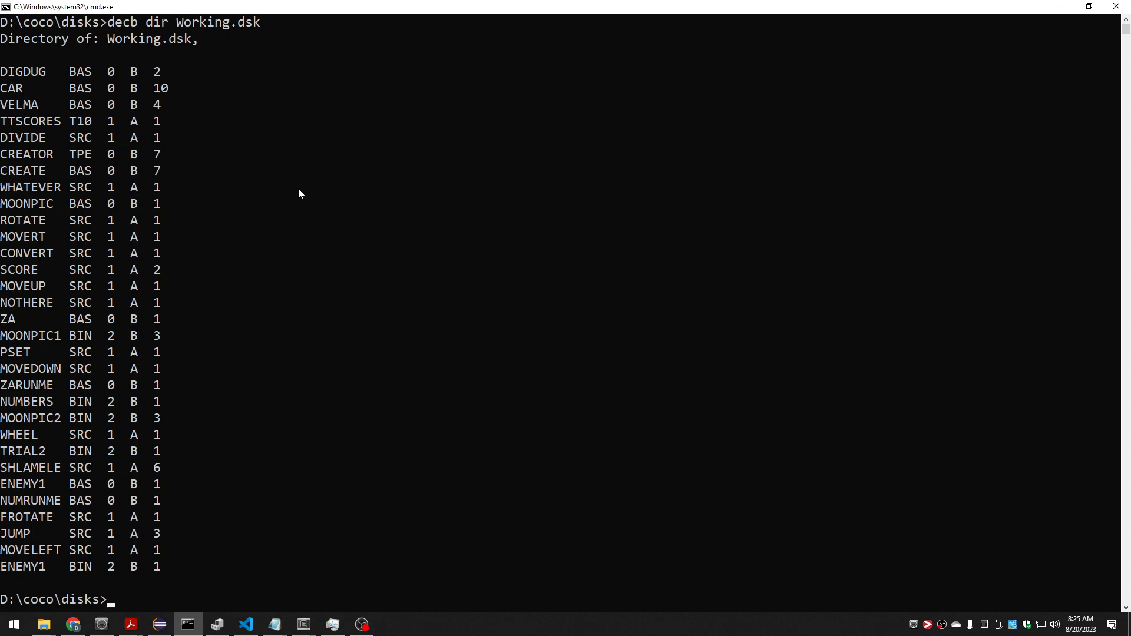
pyautogui.moveTo(304, 215)
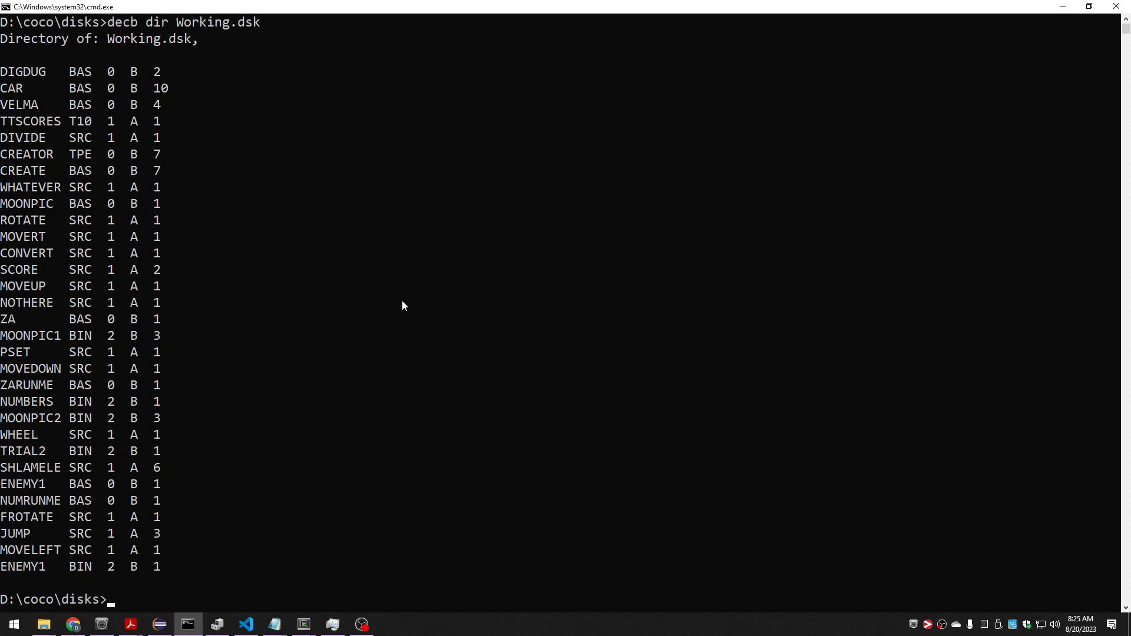
pyautogui.write('decb dsave Working.dsk, moon\\Working -l -e')
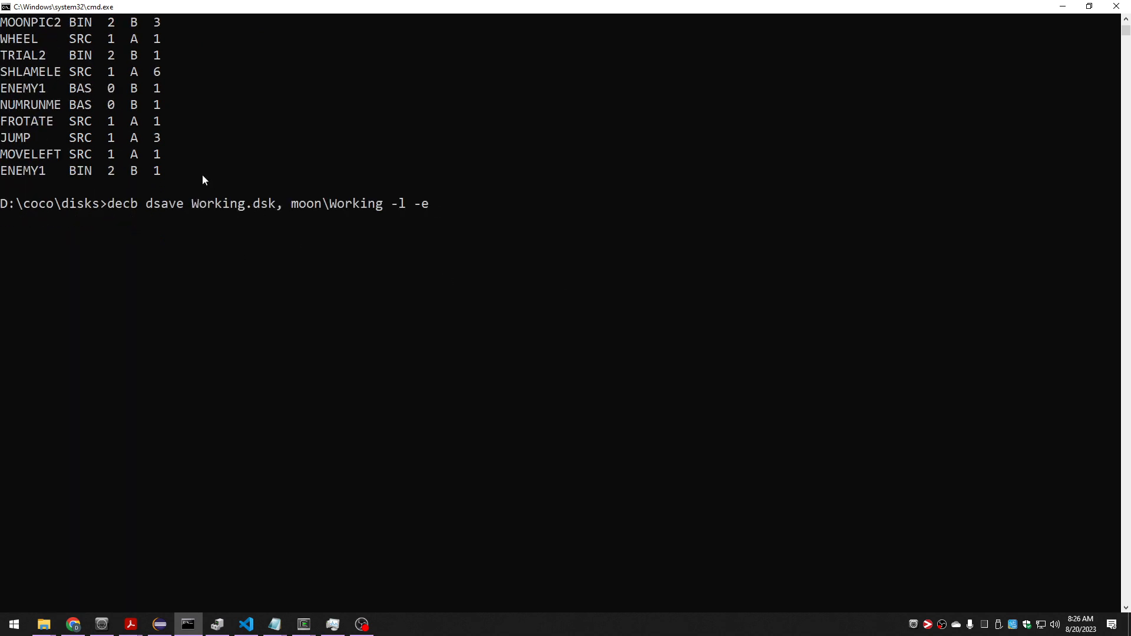
pyautogui.moveTo(276, 226)
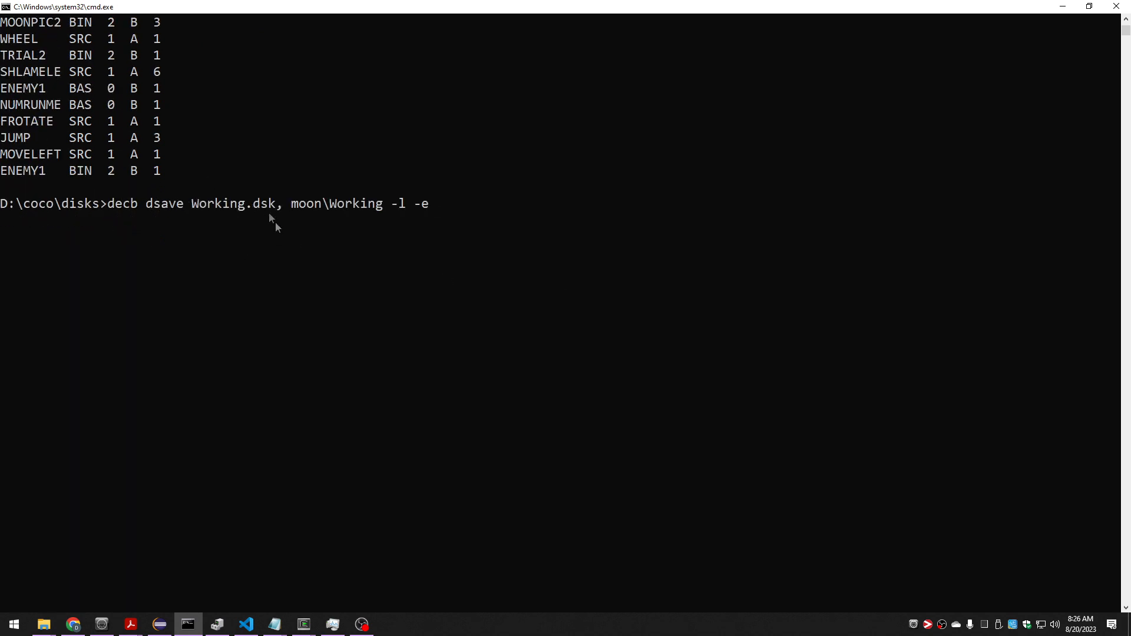
pyautogui.moveTo(228, 250)
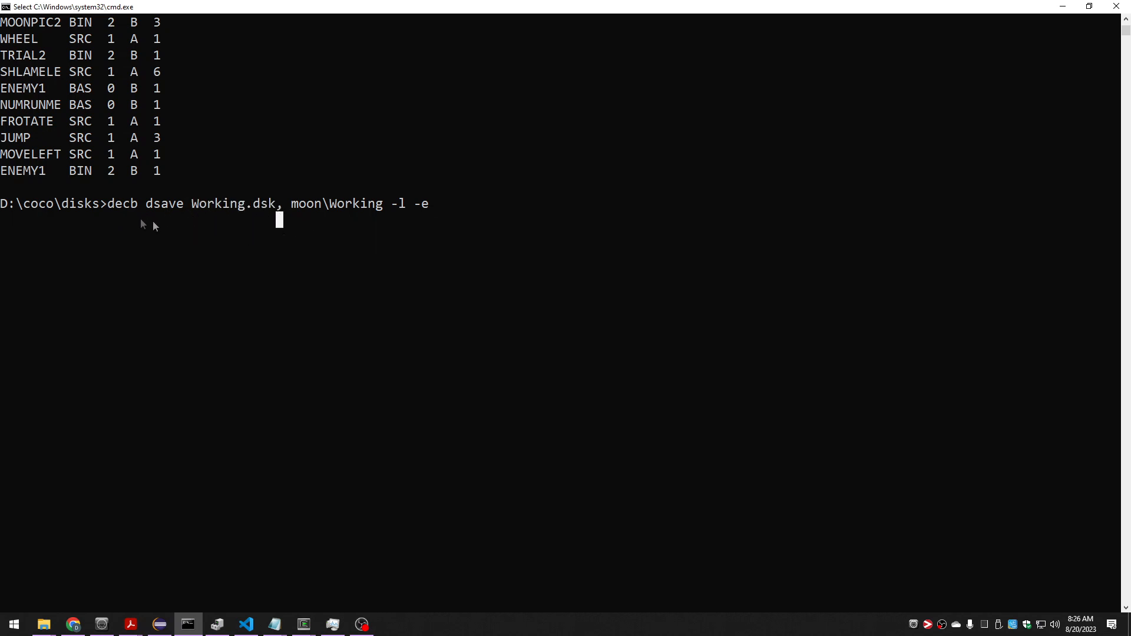
pyautogui.moveTo(165, 227)
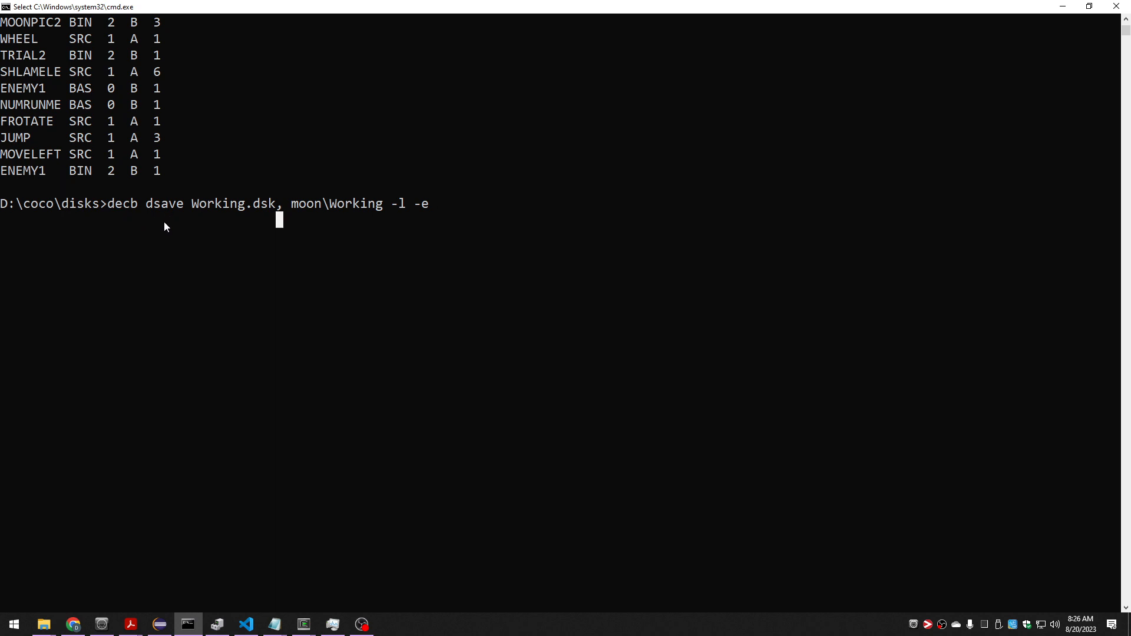
pyautogui.moveTo(177, 212)
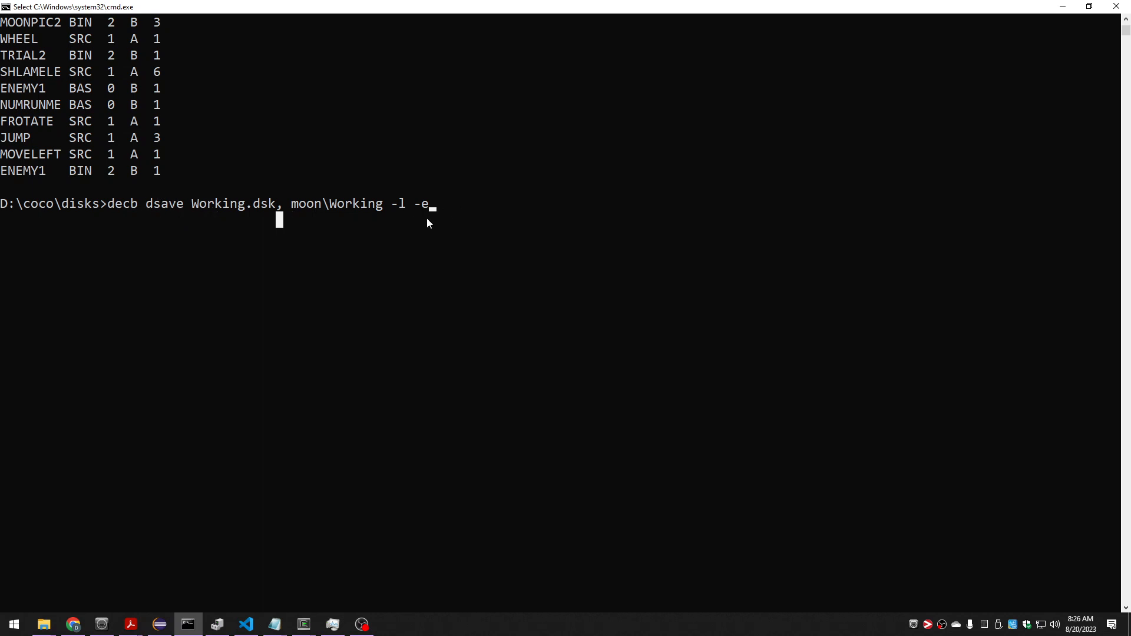
# Select the -e option in the dsave command for removal
pyautogui.doubleClick(421, 204)
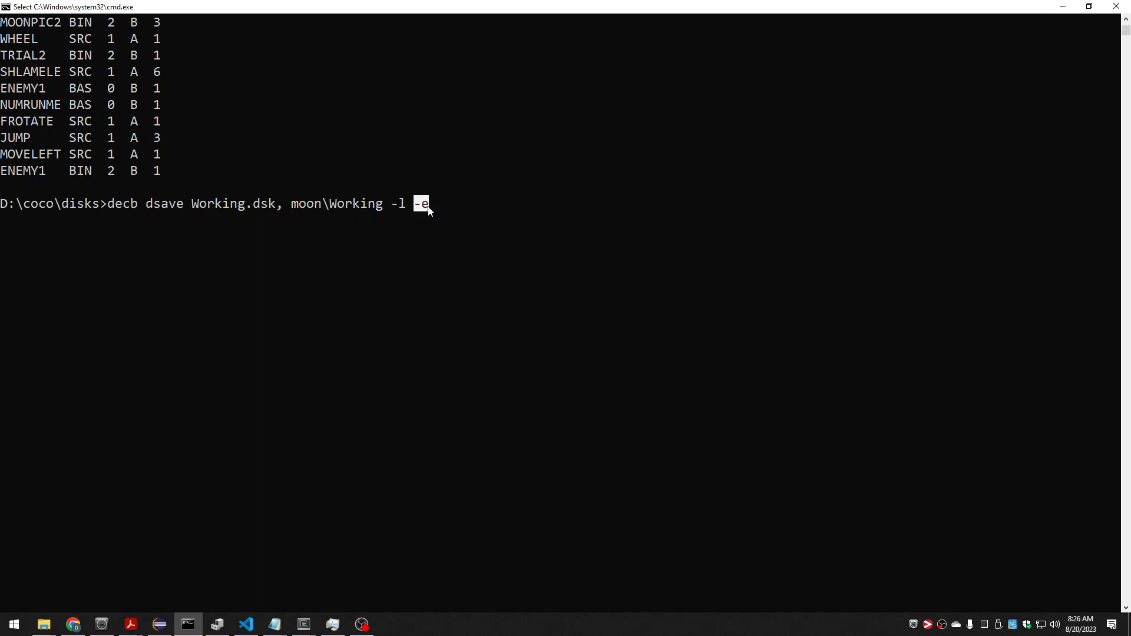
pyautogui.moveTo(443, 211)
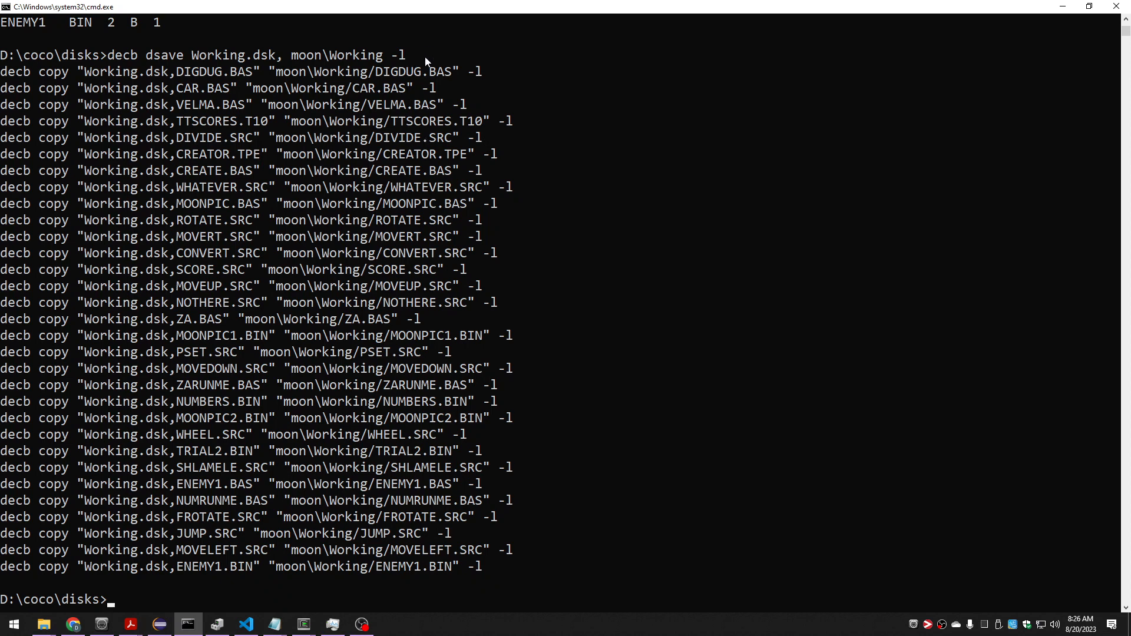
pyautogui.moveTo(271, 240)
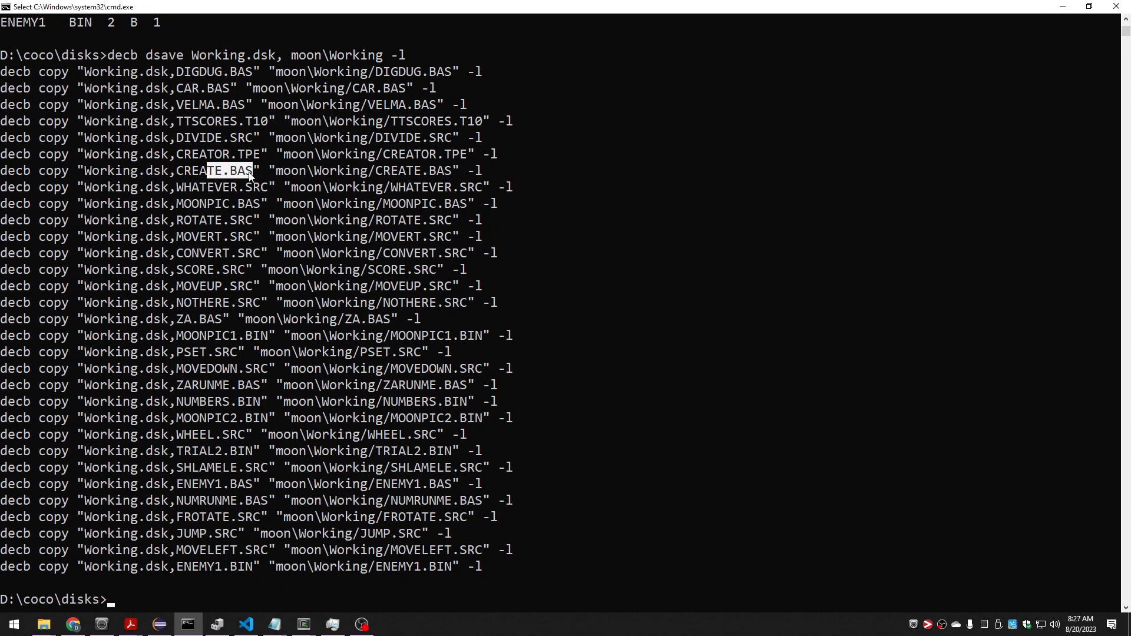
pyautogui.moveTo(329, 187)
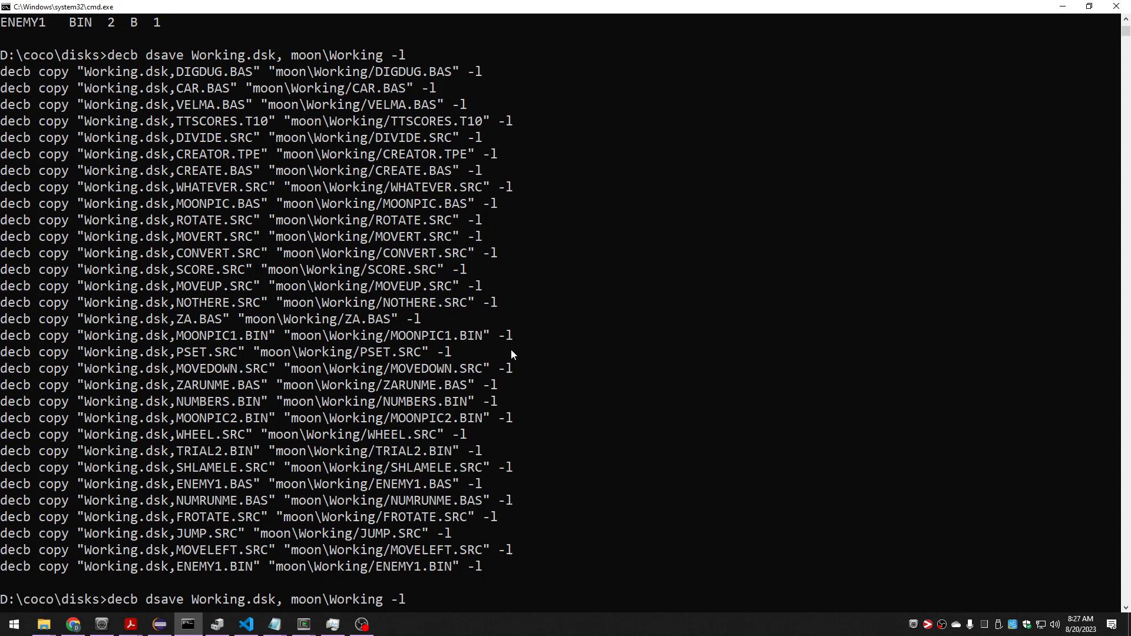
# Append '> out.tx' to redirect the dsave output, and bring up out.bat in the editor
pyautogui.write('> out.tx')
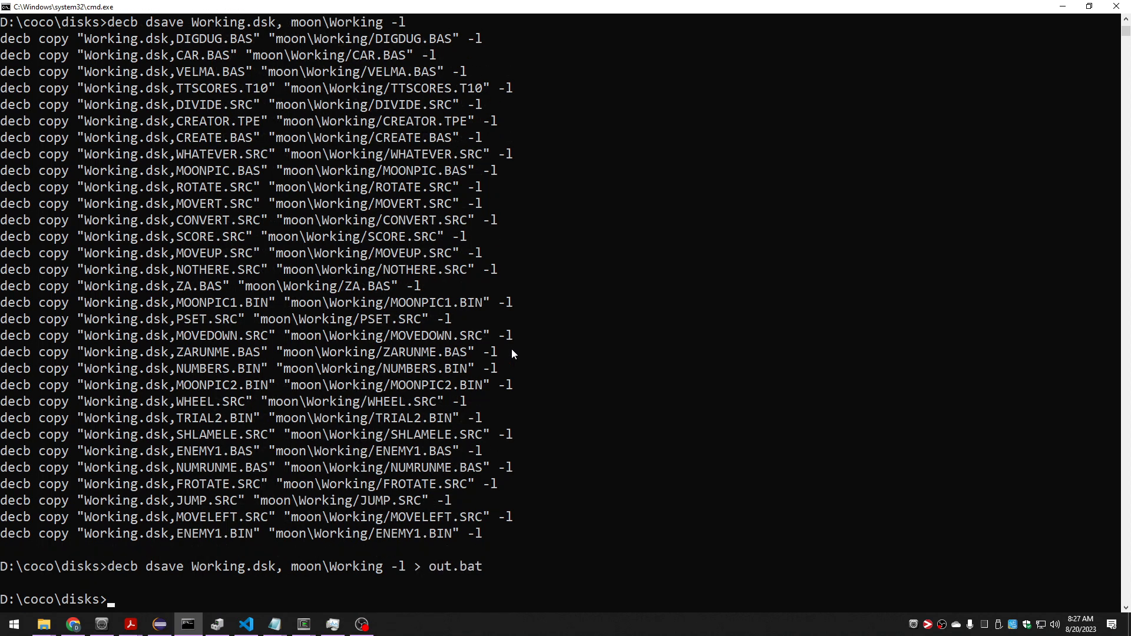
pyautogui.click(247, 624)
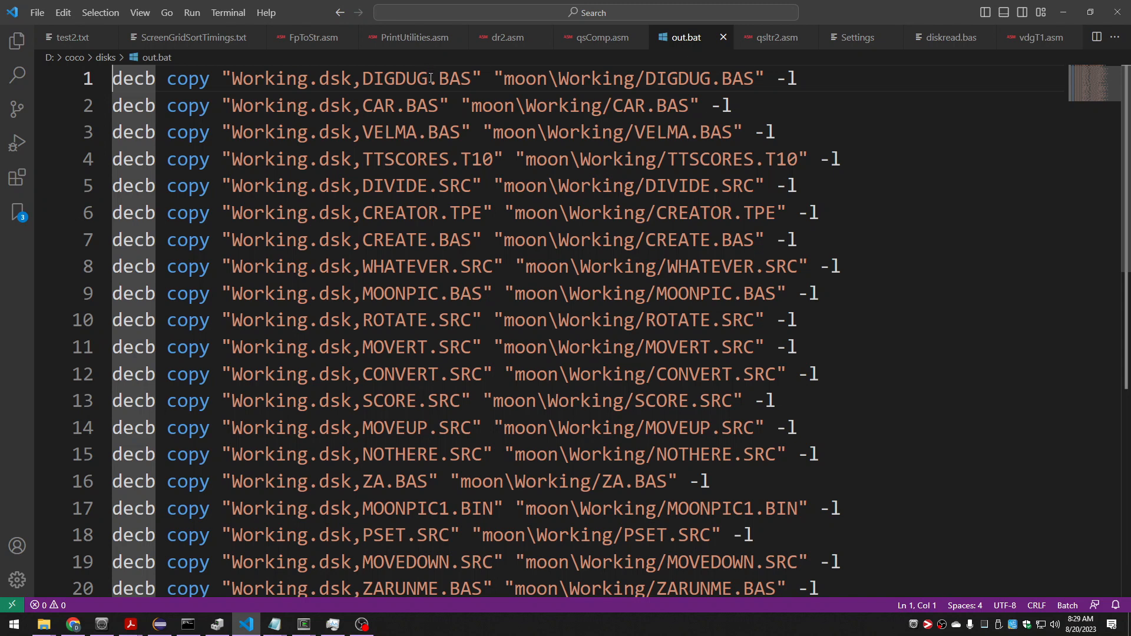
# Search out.bat for .BAS and append -t -a to the BASIC files' copy lines
pyautogui.doubleClick(451, 78)
pyautogui.write(' -t -a')
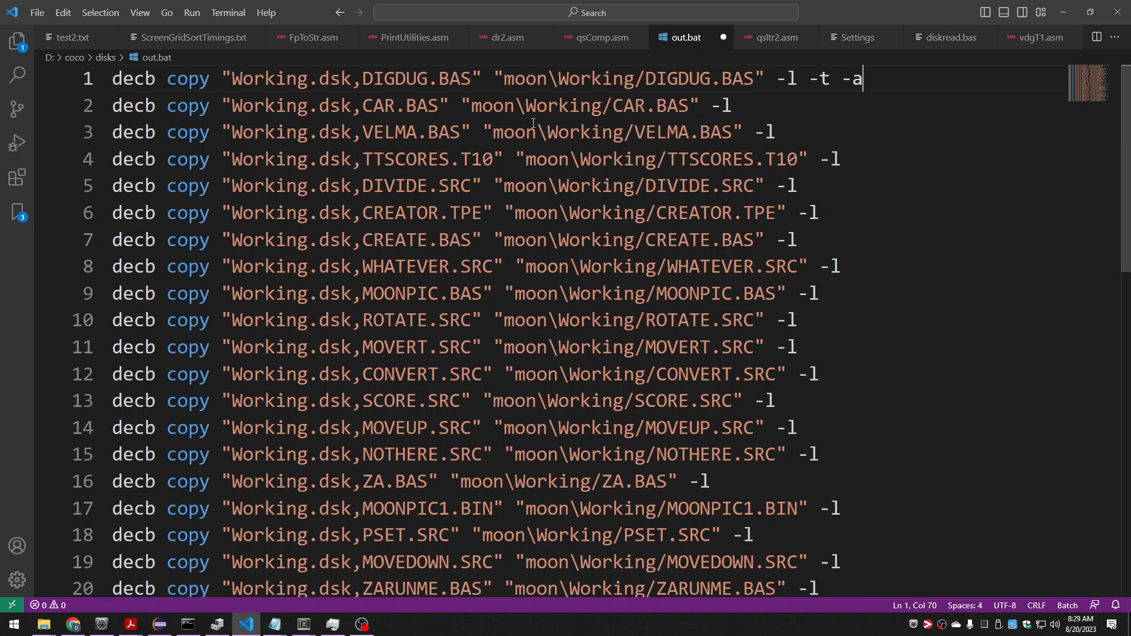
pyautogui.write('.BAS')
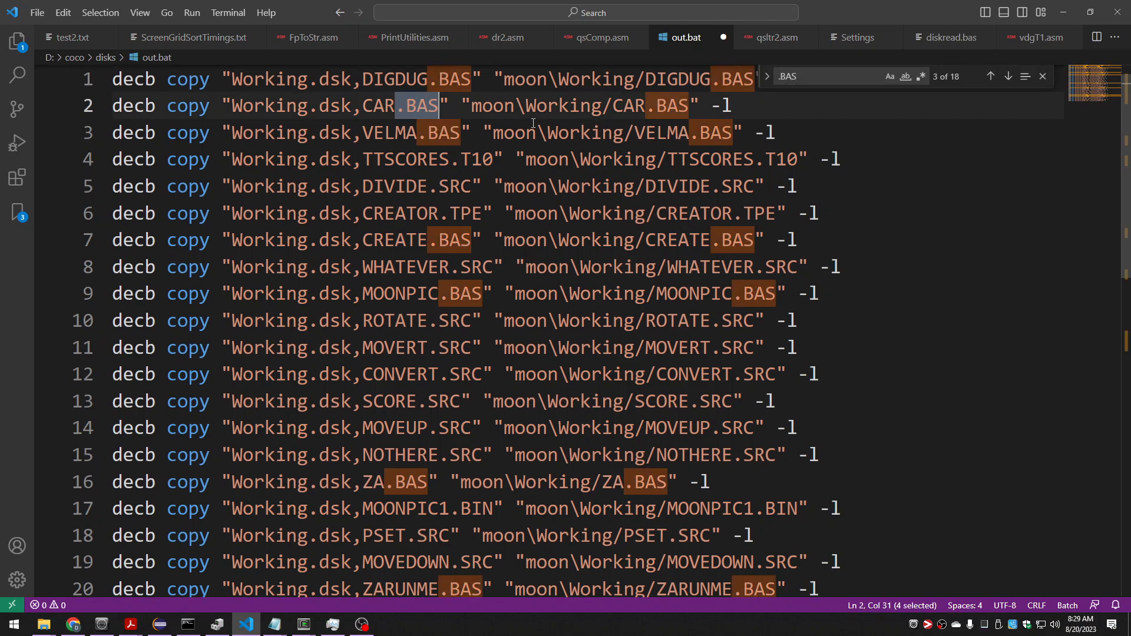
pyautogui.write('-t -a')
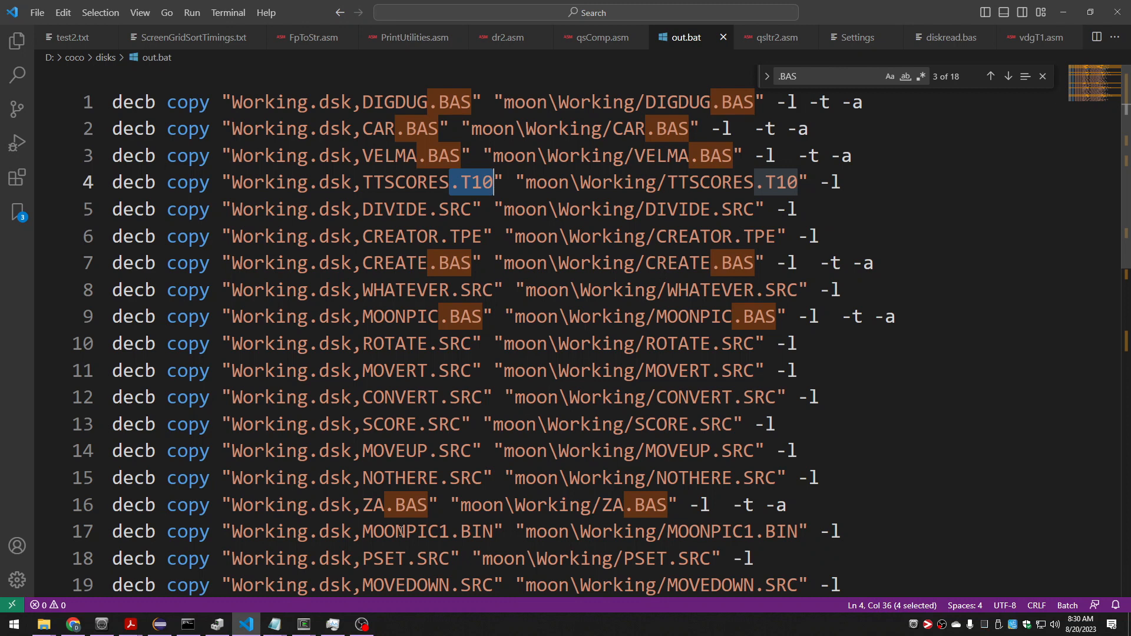
pyautogui.doubleClick(423, 531)
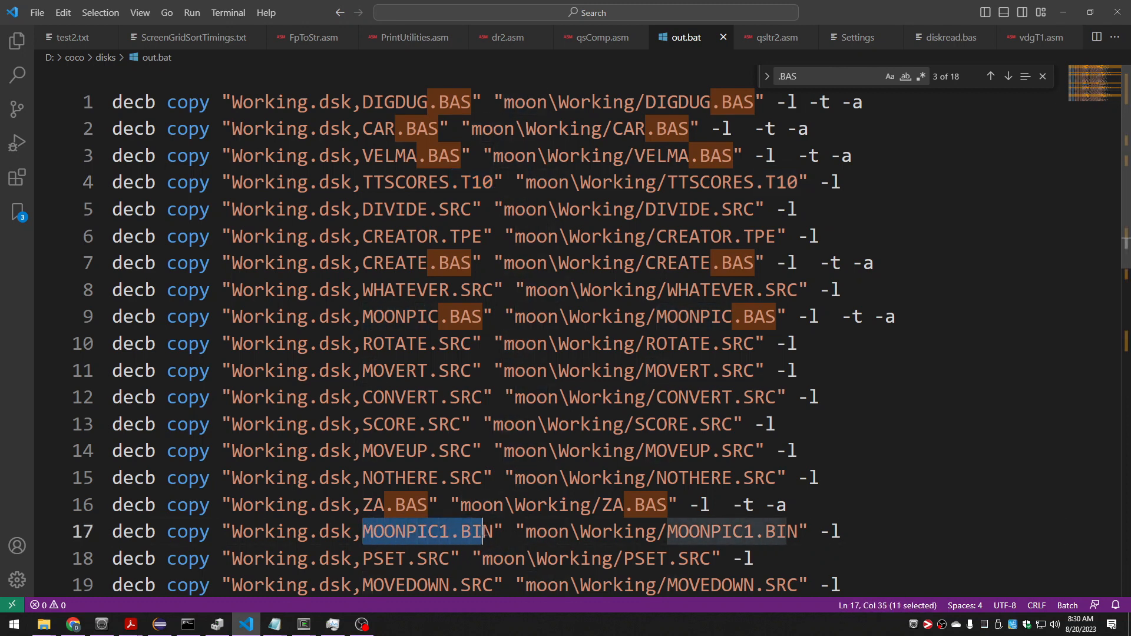
pyautogui.press('shift+Right')
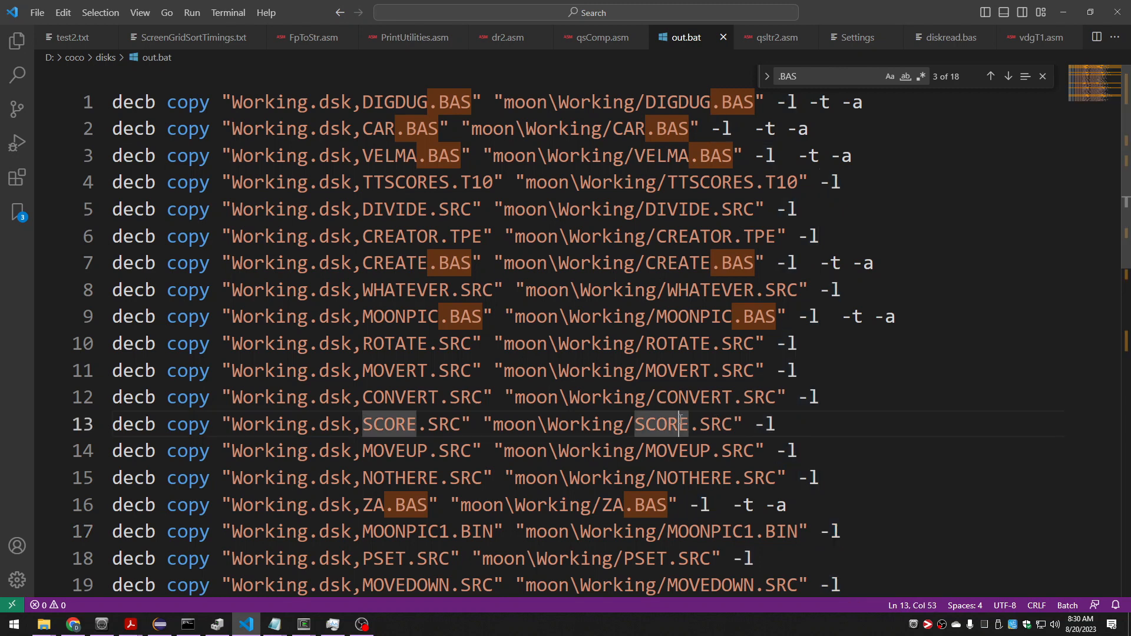
pyautogui.moveTo(826, 533)
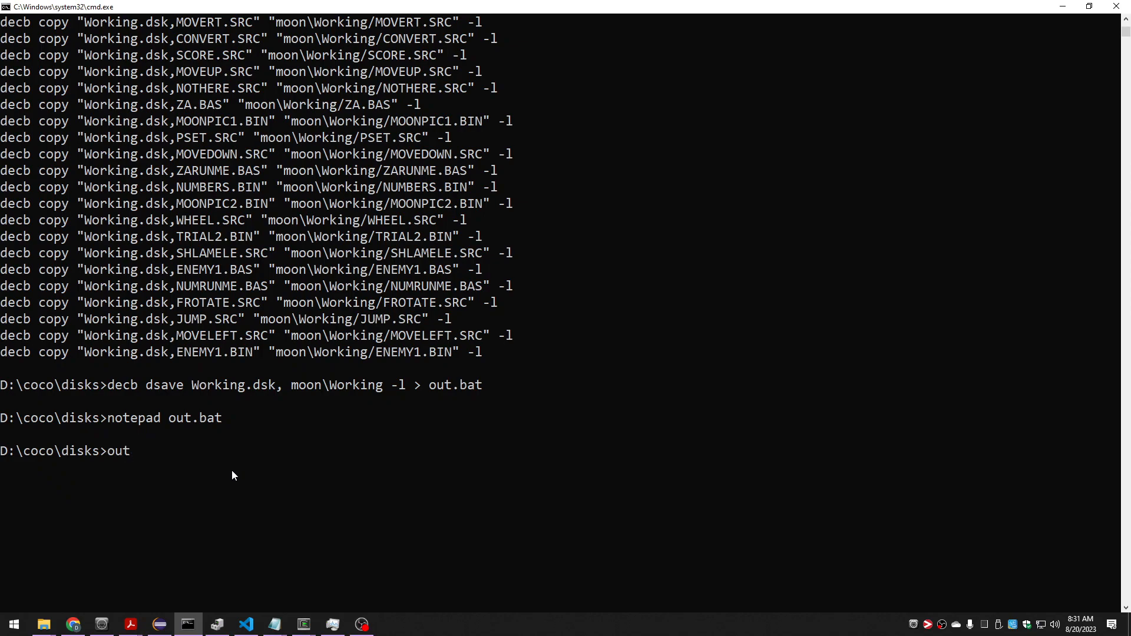
# Run out.bat to extract Working.dsk into moon\Working, then begin a new decb command
pyautogui.press('Return')
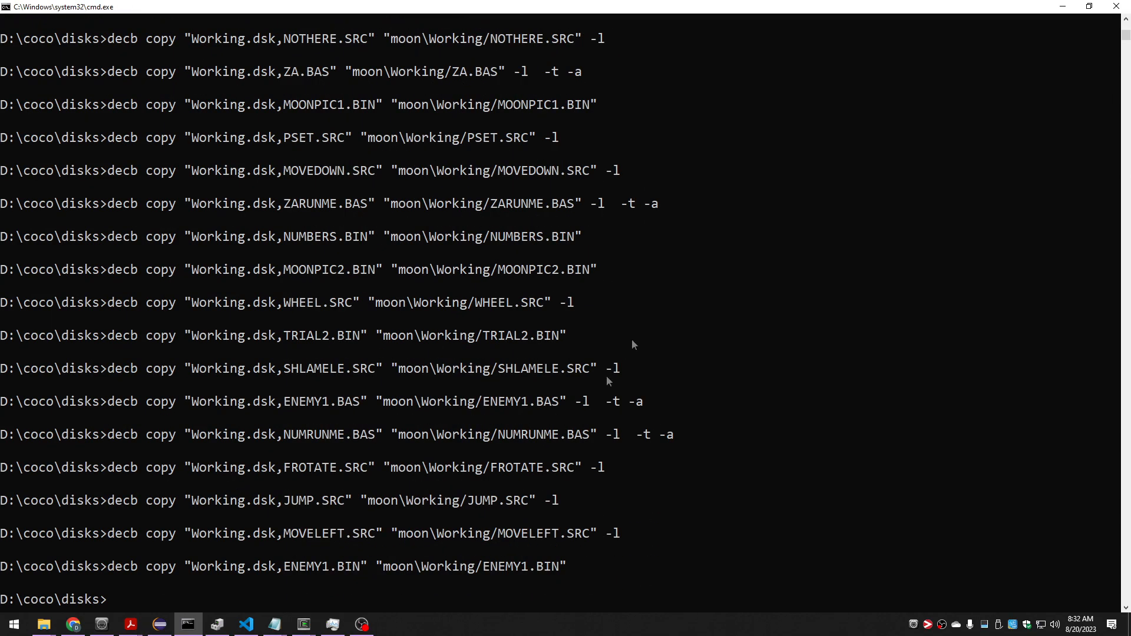
pyautogui.click(42, 624)
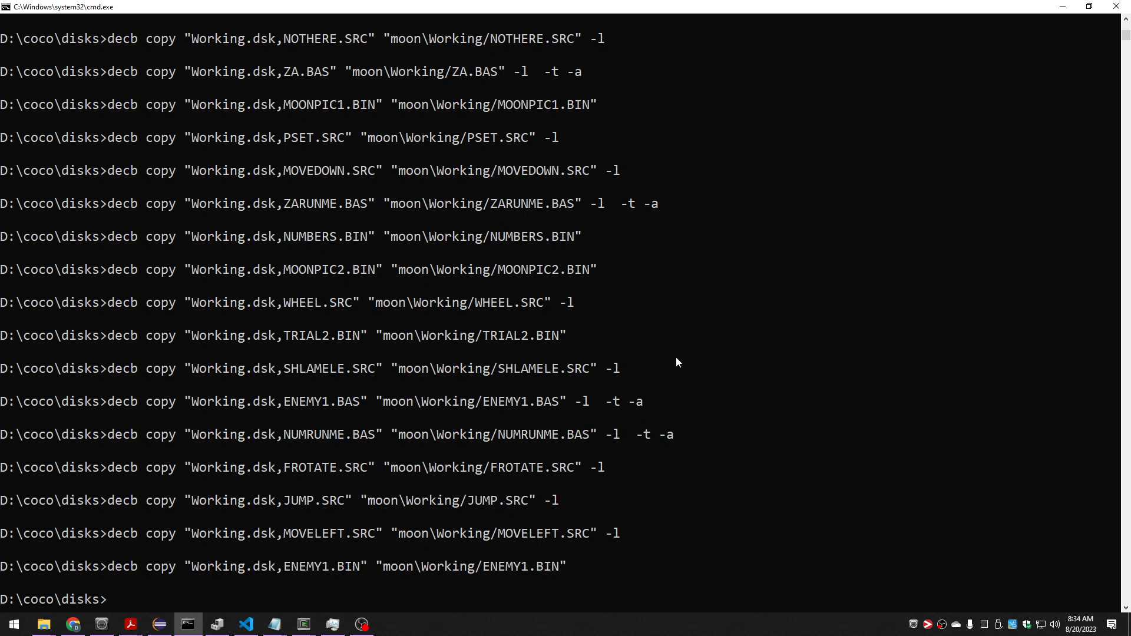
pyautogui.write('decb dir')
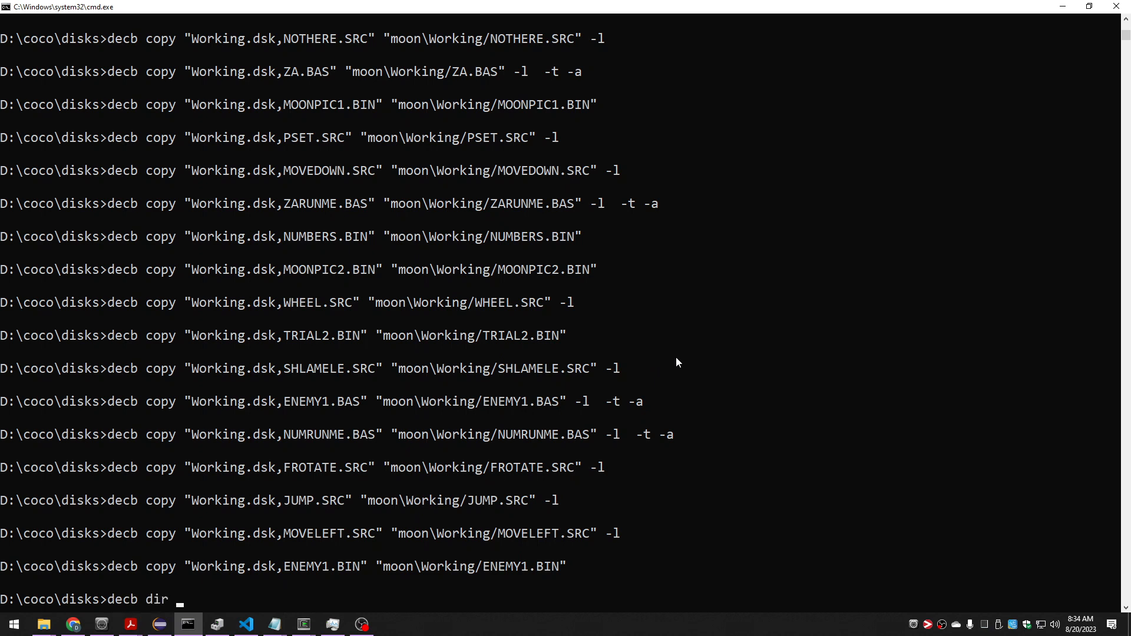
# Type decb dir commands targeting the Working.dsk.bak backup disk image
pyautogui.write('Working.dsk.bak')
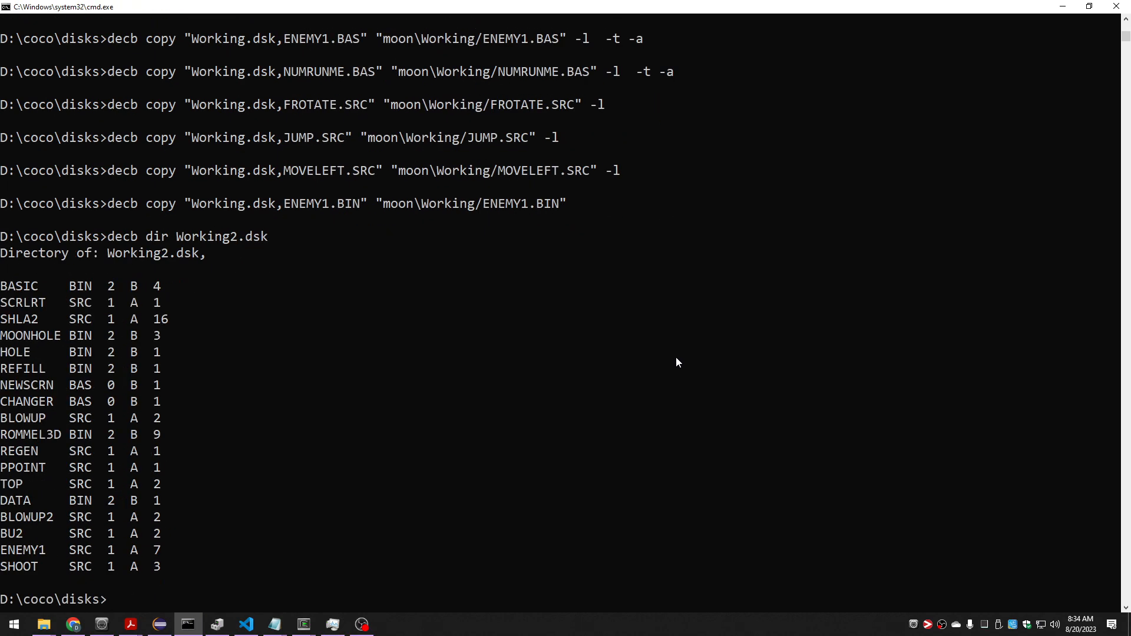
pyautogui.write('decb dir wo')
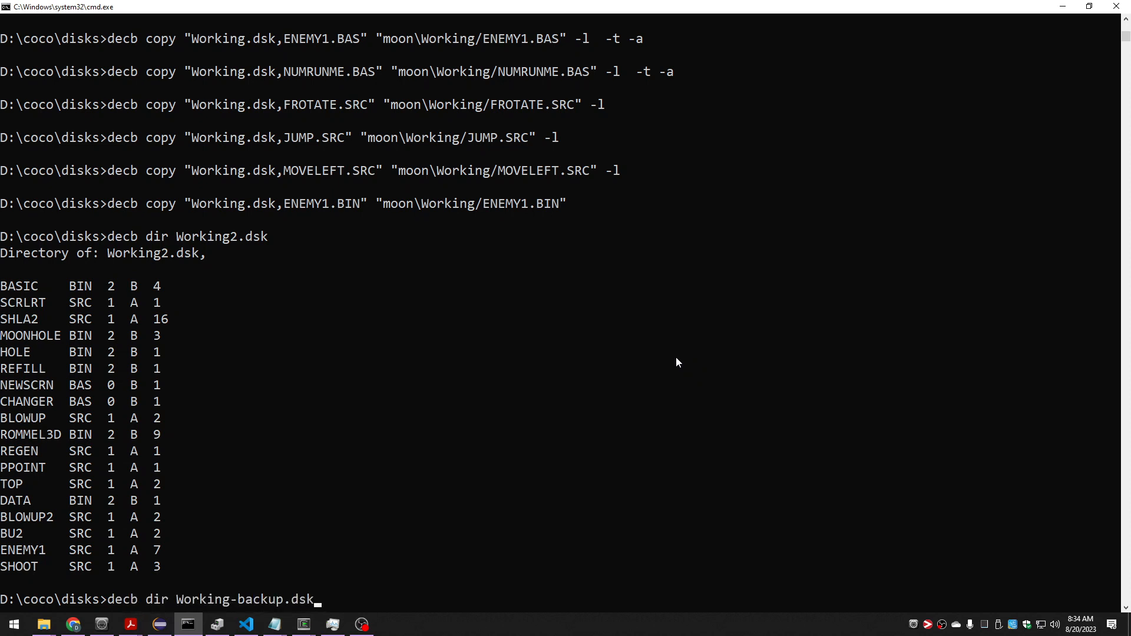
pyautogui.write('.bak')
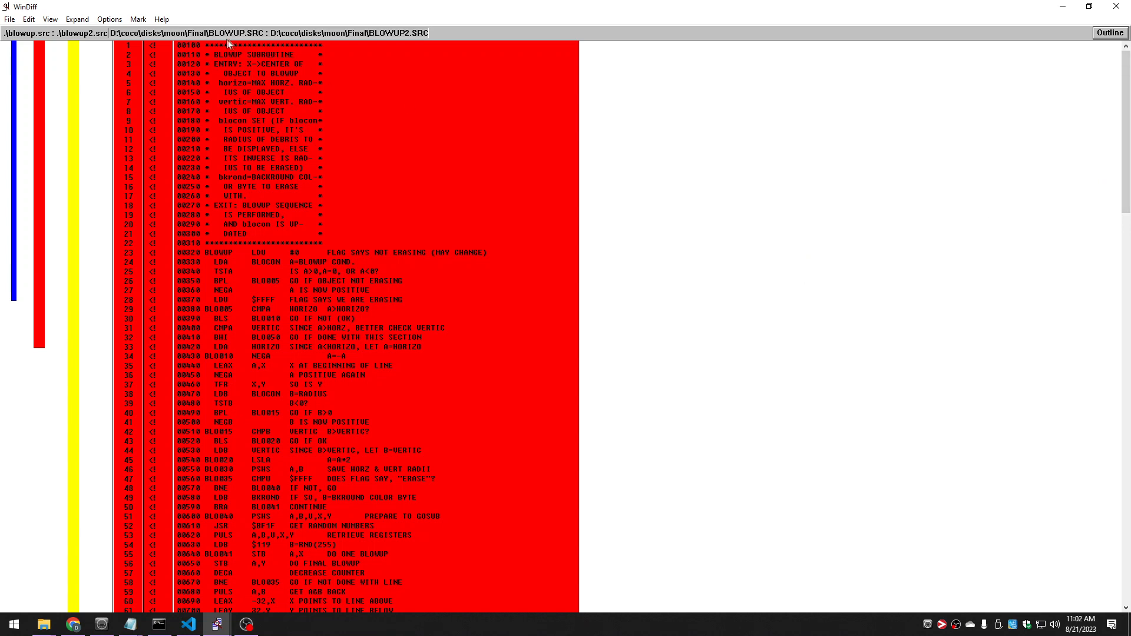
pyautogui.moveTo(427, 61)
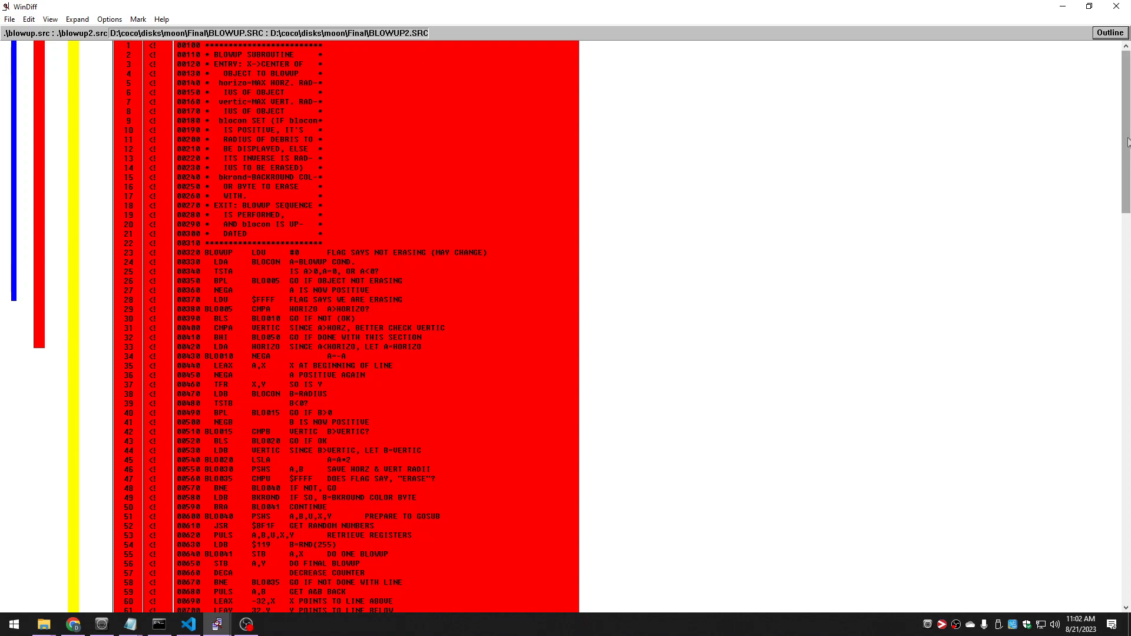
# Scroll the WinDiff comparison of BLOWUP.SRC and BLOWUP2.SRC
pyautogui.scroll(-3)
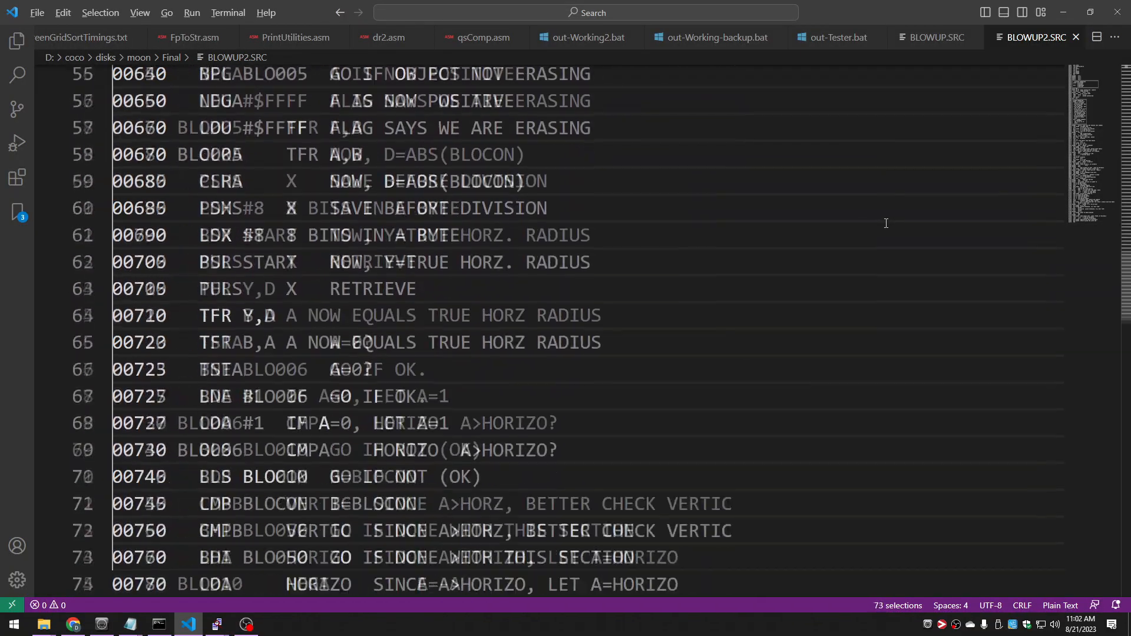
# Scroll through the BLOWUP2.SRC assembly listing
pyautogui.scroll(-3)
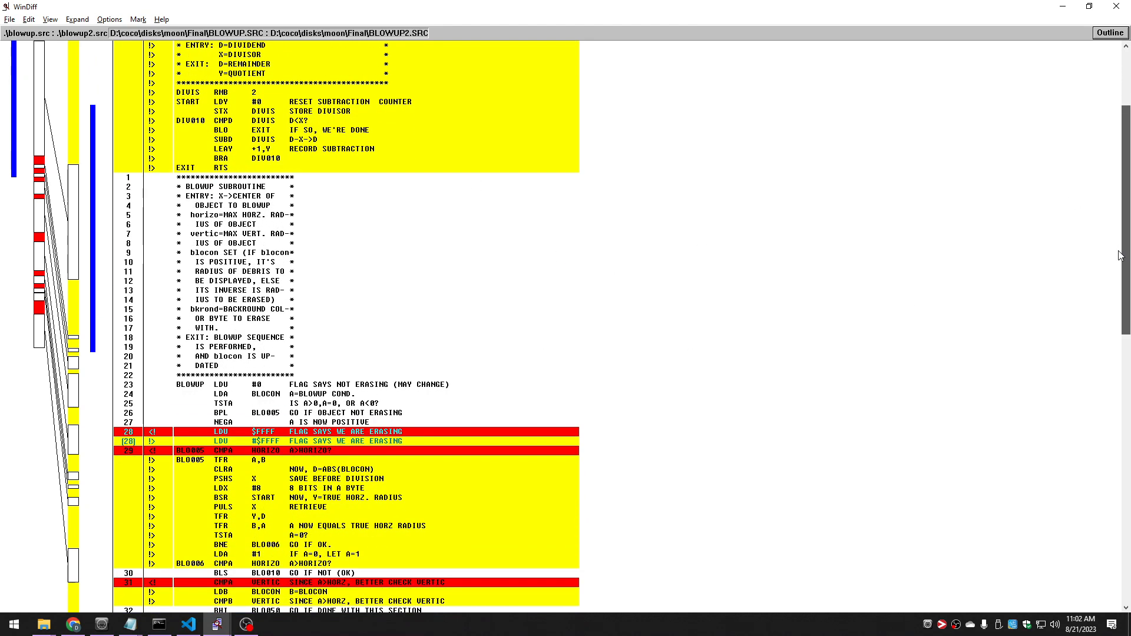
# Scroll the refreshed WinDiff view to inspect changed lines such as $FFFF versus #$FFFF
pyautogui.scroll(-3)
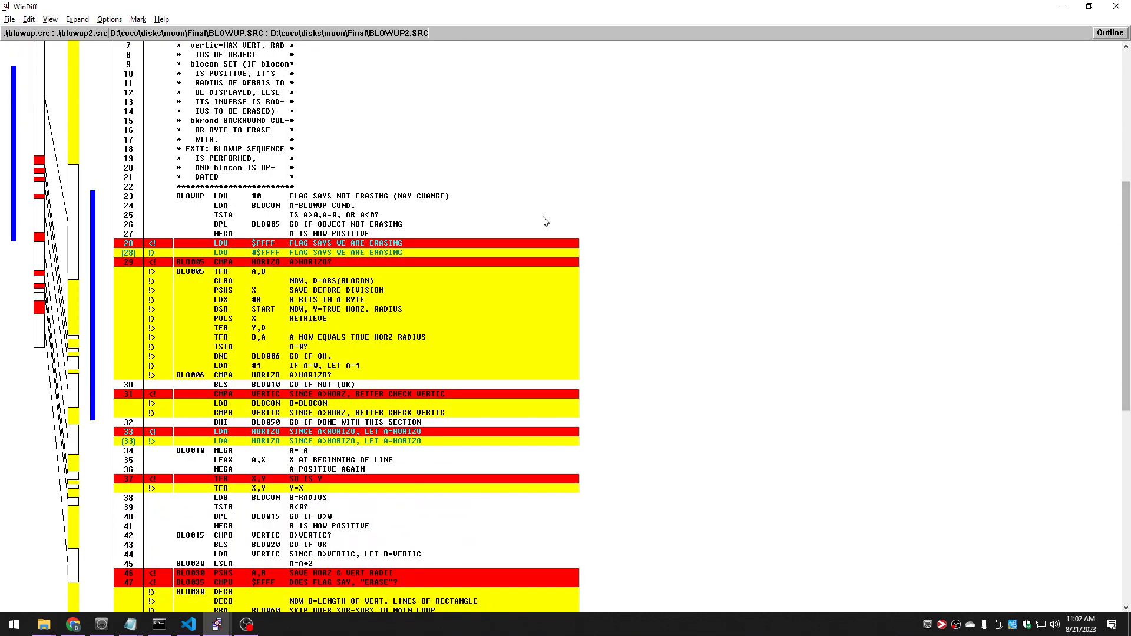
pyautogui.scroll(-3)
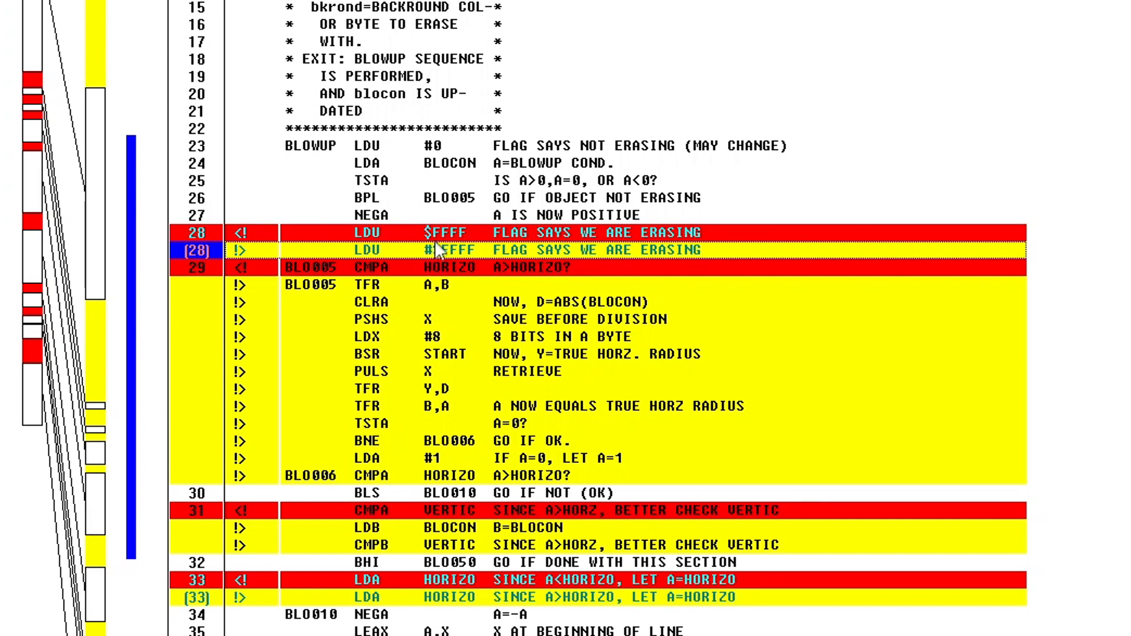
pyautogui.moveTo(425, 262)
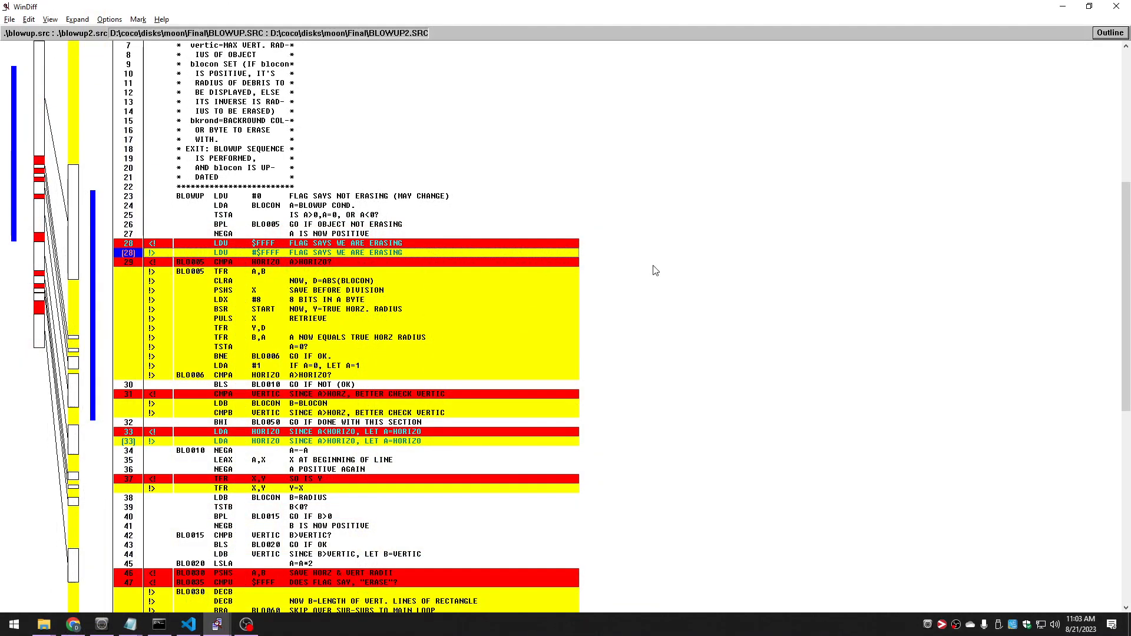
pyautogui.scroll(-3)
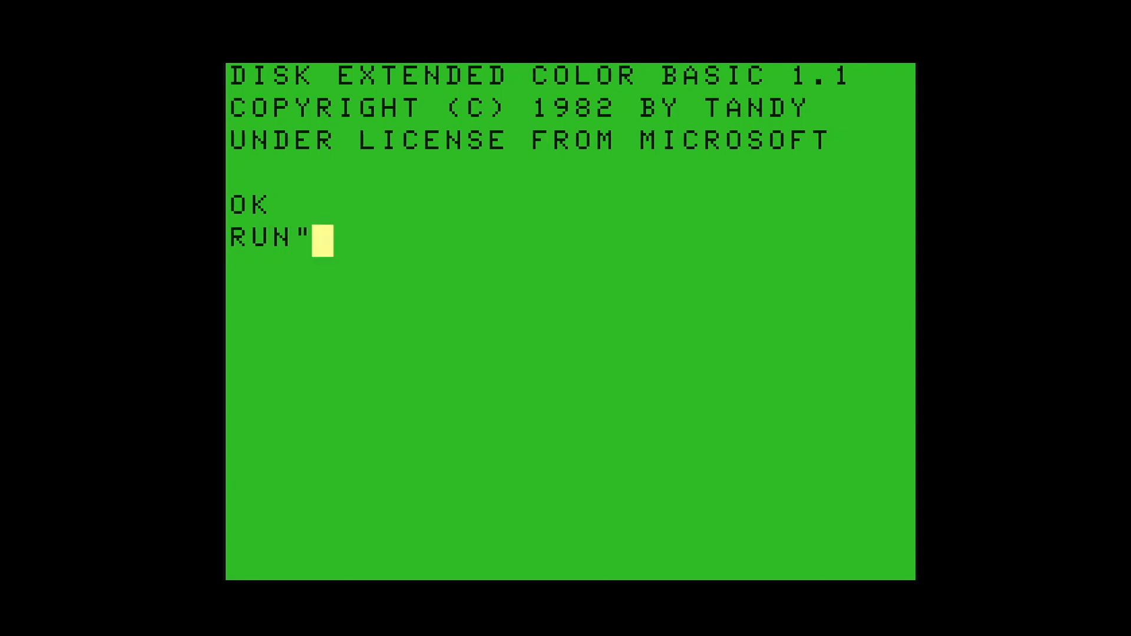
# Run the MOONPIC program from disk at the BASIC OK prompt
pyautogui.write('MOONPIC')
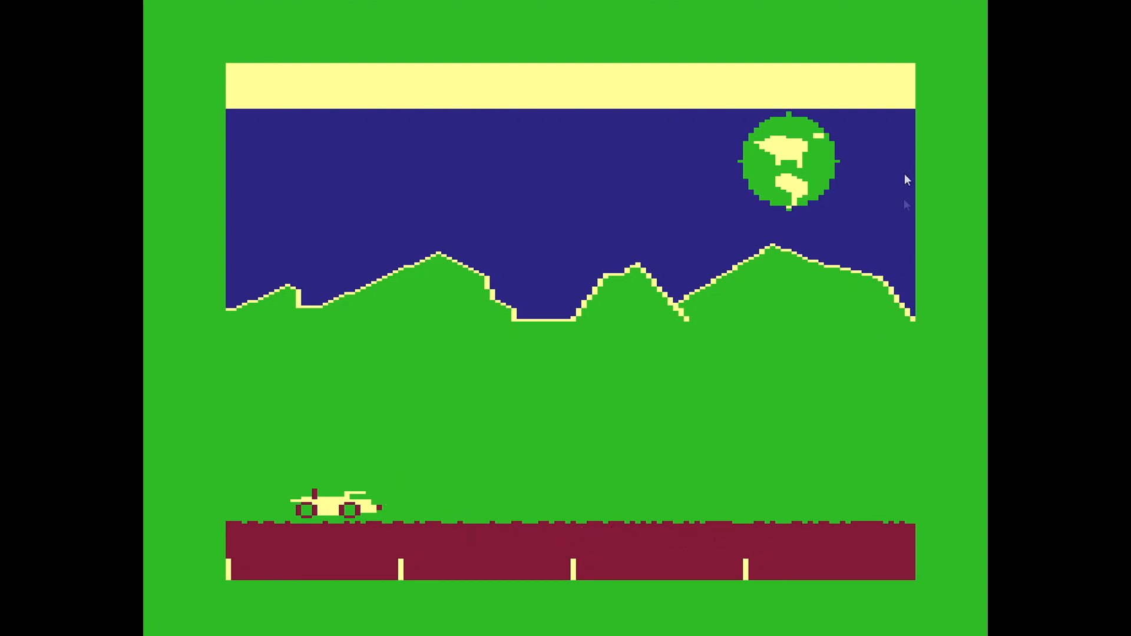
pyautogui.moveTo(727, 201)
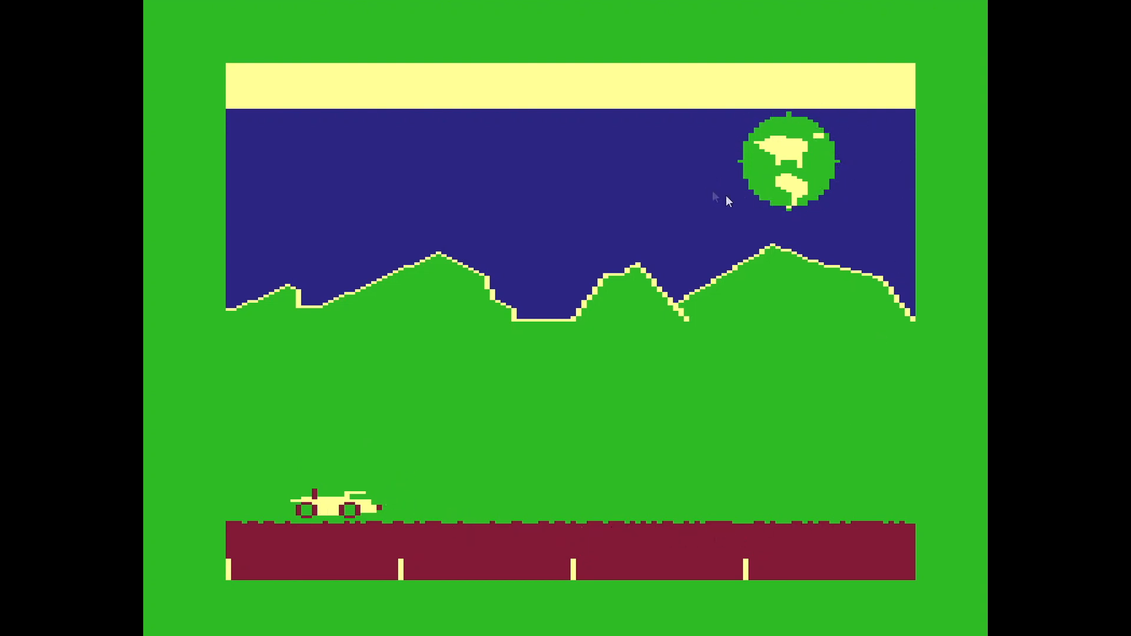
pyautogui.moveTo(767, 129)
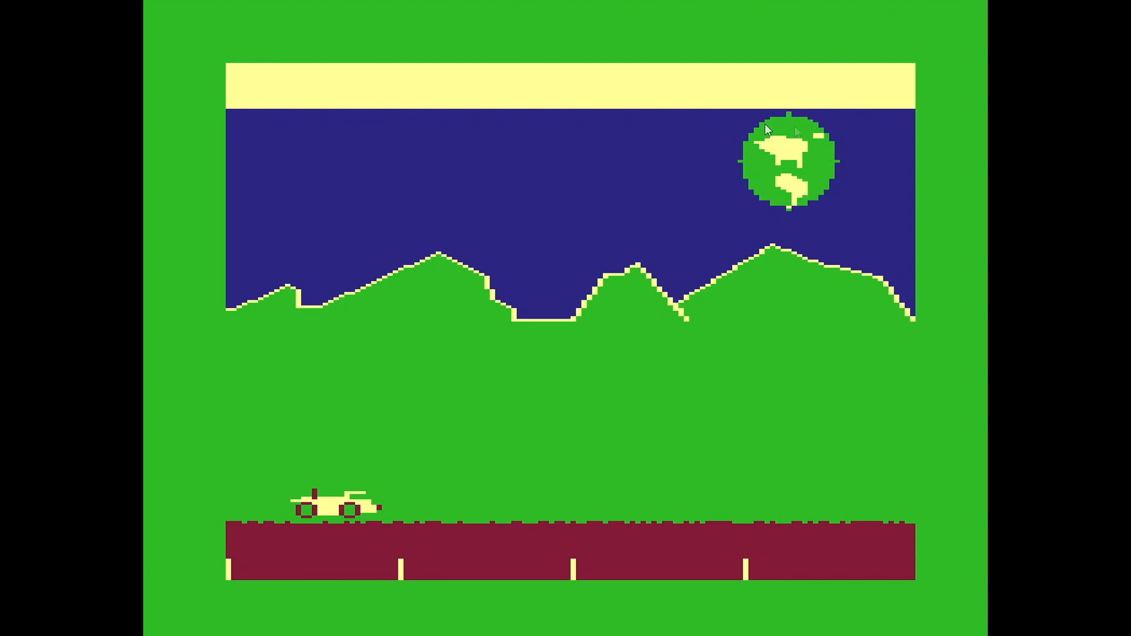
pyautogui.moveTo(653, 199)
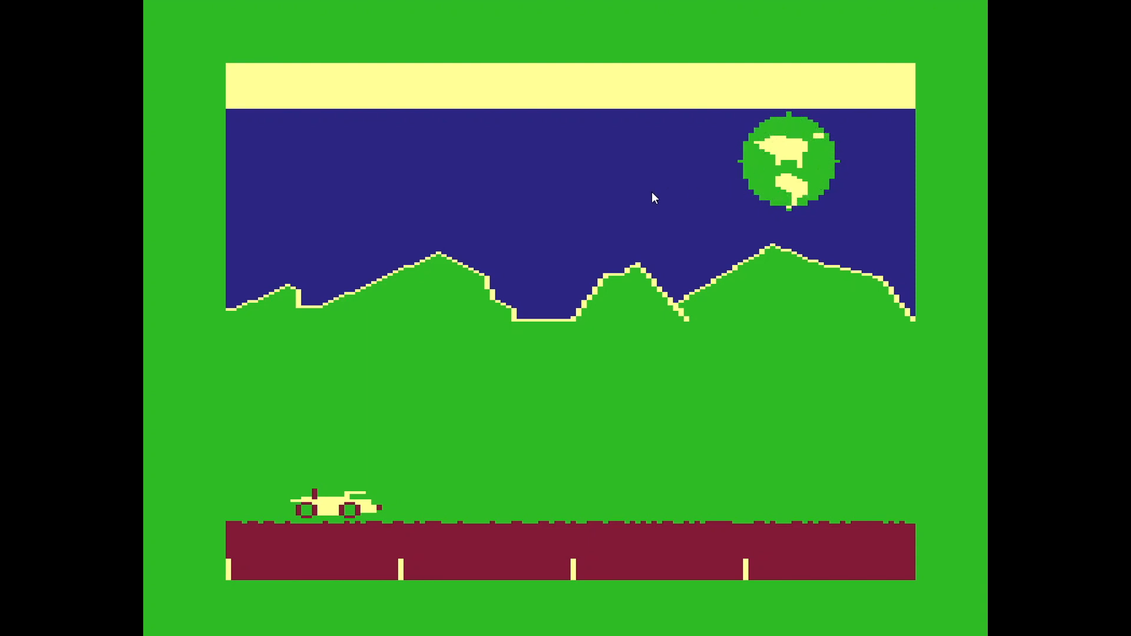
pyautogui.moveTo(727, 471)
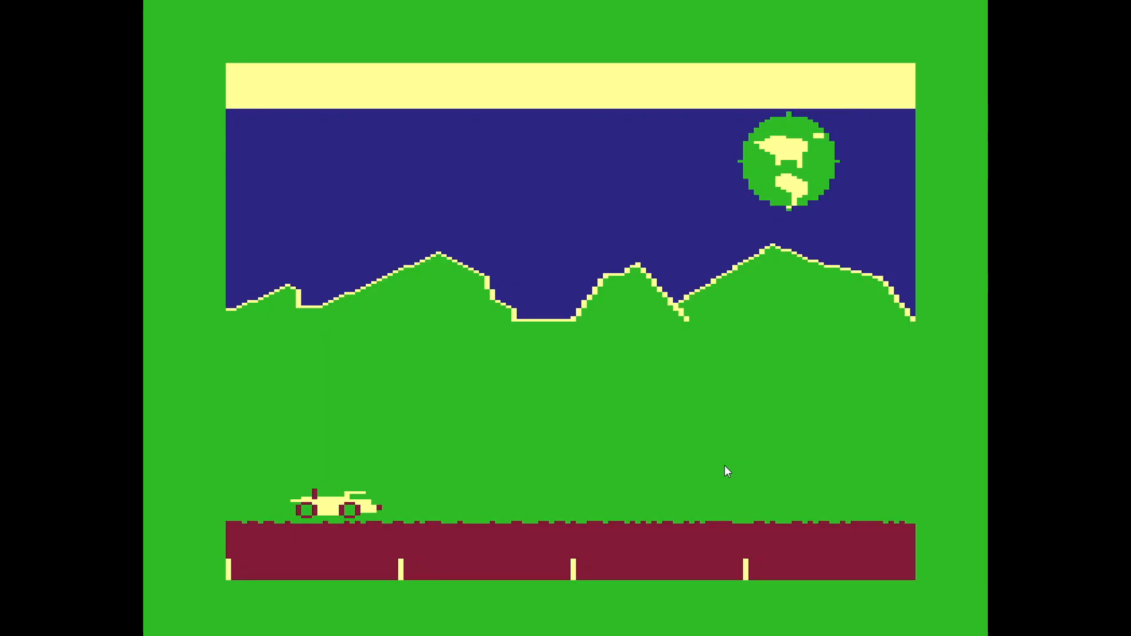